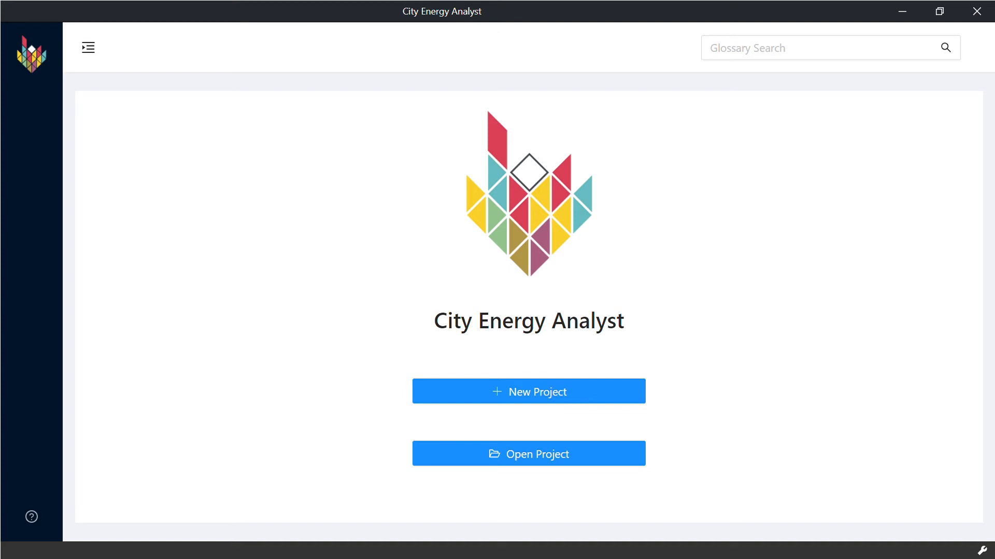
{"action": "mouse_move", "coordinate": [650, 364]}
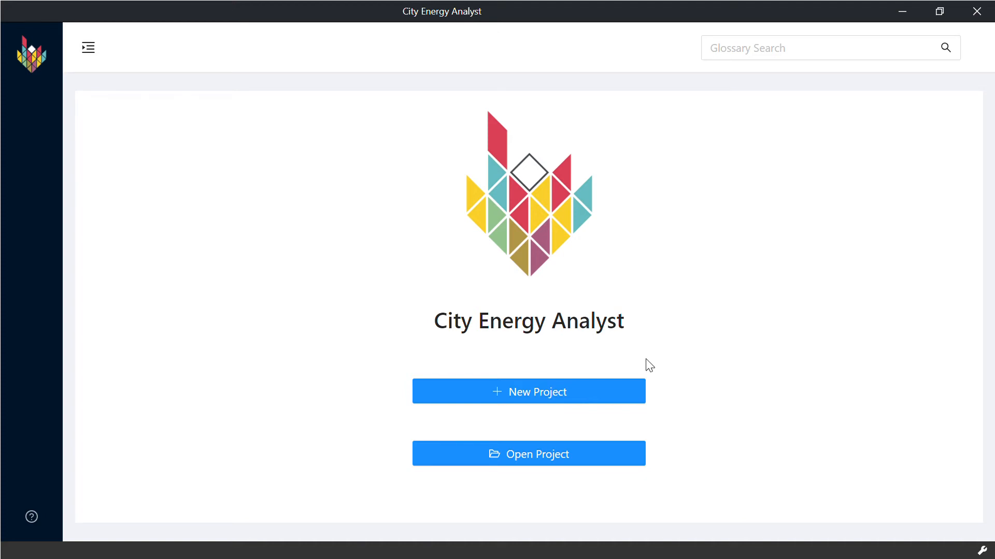
{"action": "mouse_move", "coordinate": [644, 361]}
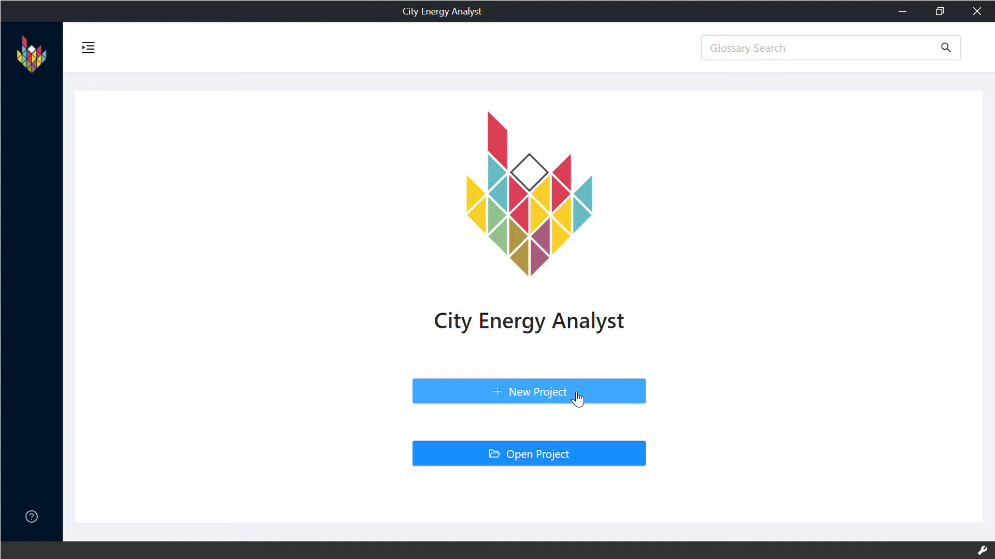
{"action": "mouse_move", "coordinate": [919, 135]}
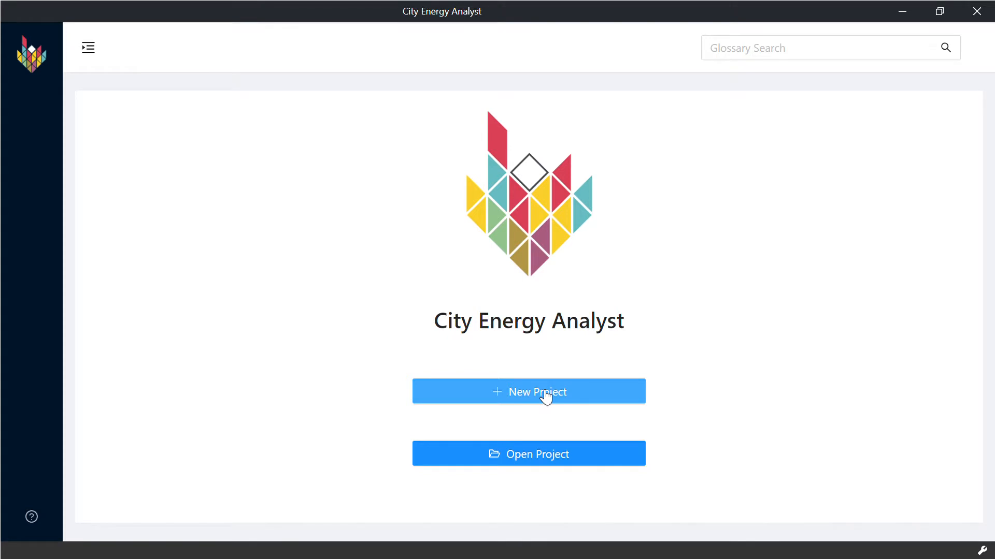
Step: Start a new project named example_tutorial with project_root C:\CEA
{"action": "left_click", "coordinate": [527, 391]}
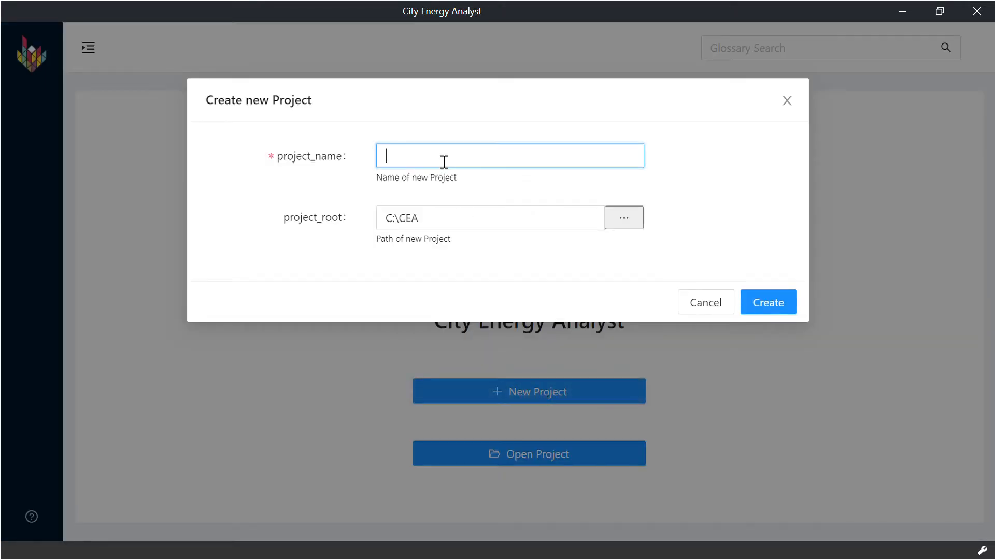
{"action": "type", "text": "e"}
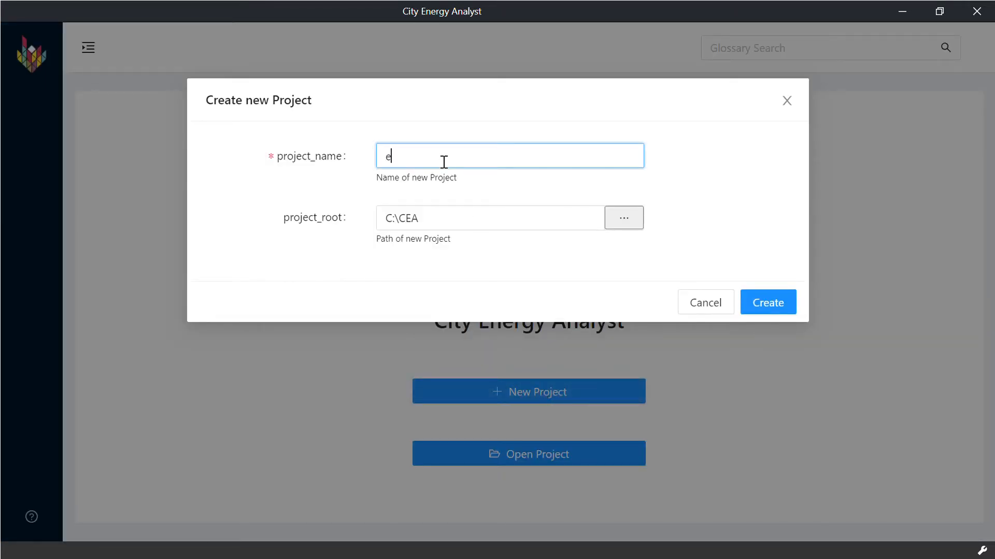
{"action": "type", "text": "xample"}
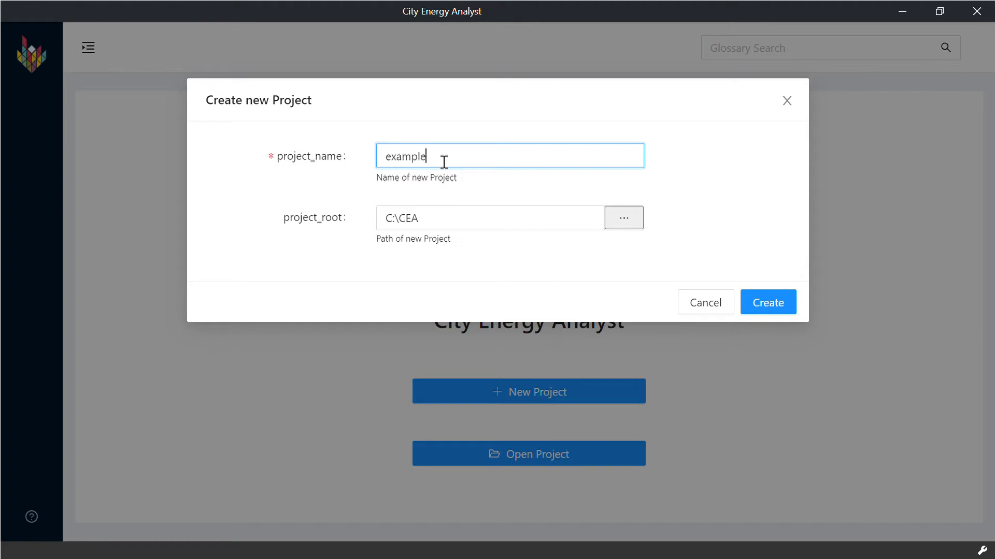
{"action": "type", "text": "_tutorial"}
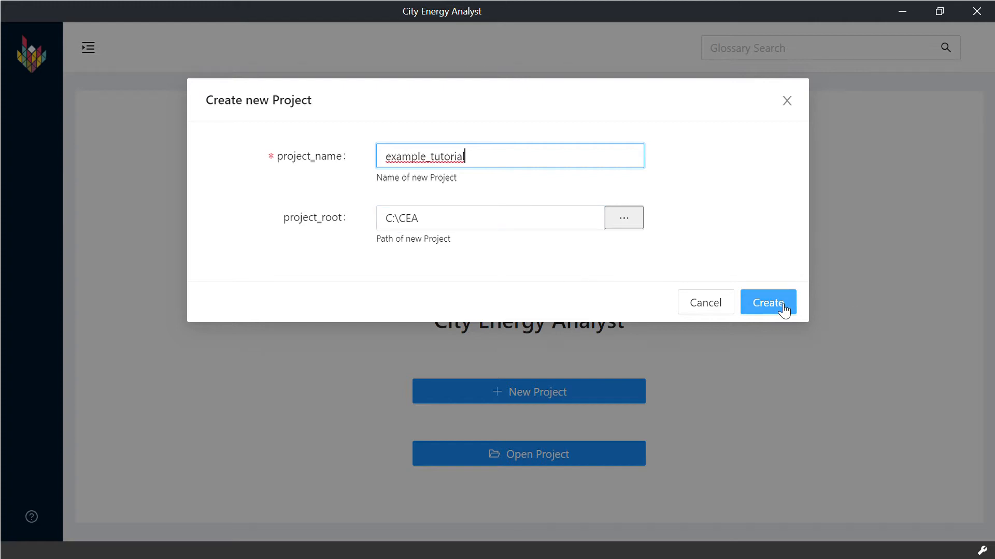
Step: Create the example_tutorial project so its empty project page is current
{"action": "left_click", "coordinate": [767, 302]}
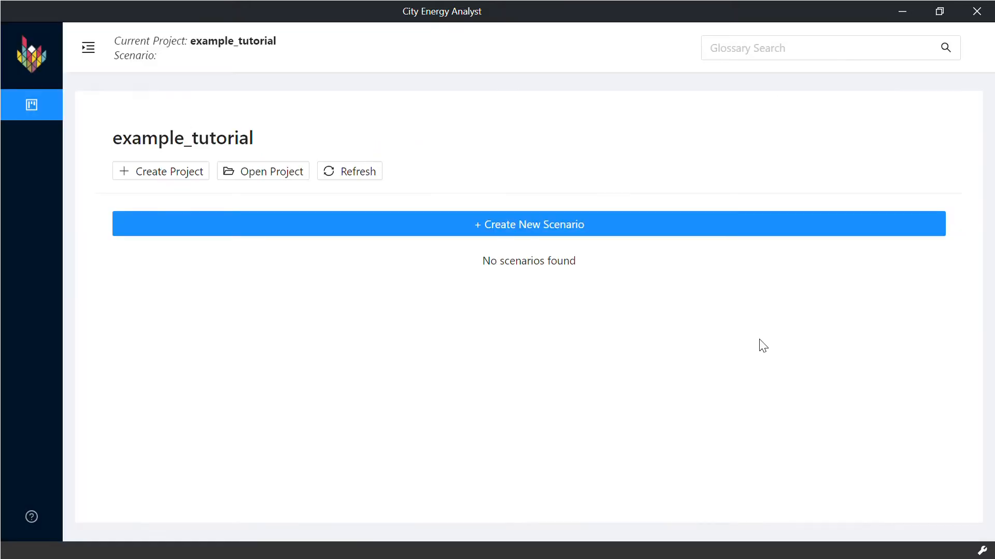
{"action": "mouse_move", "coordinate": [319, 436]}
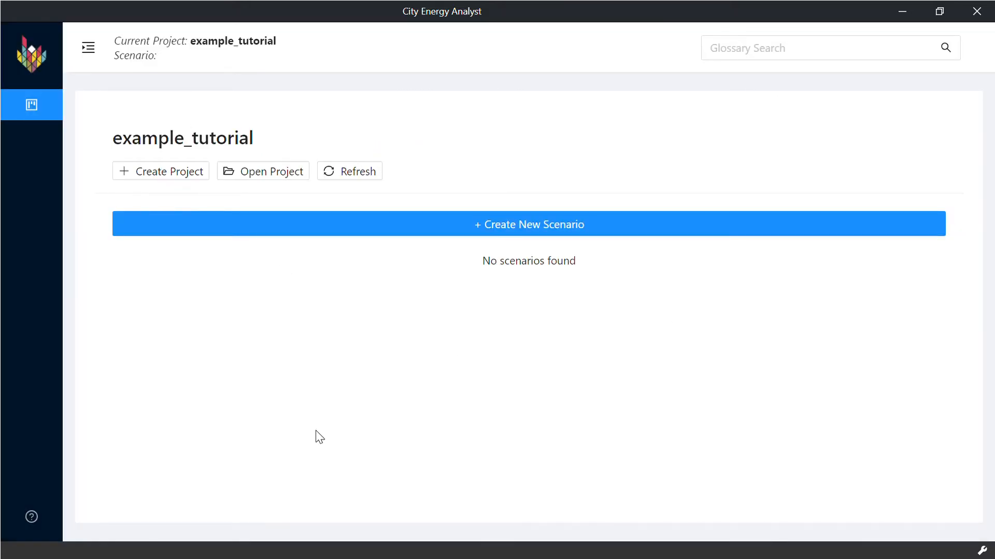
{"action": "mouse_move", "coordinate": [482, 420]}
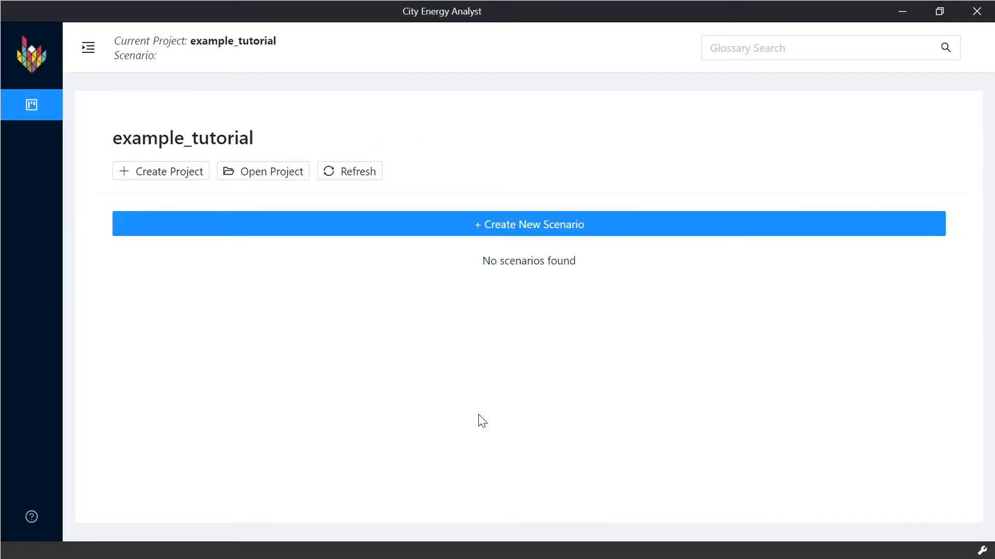
{"action": "mouse_move", "coordinate": [514, 461]}
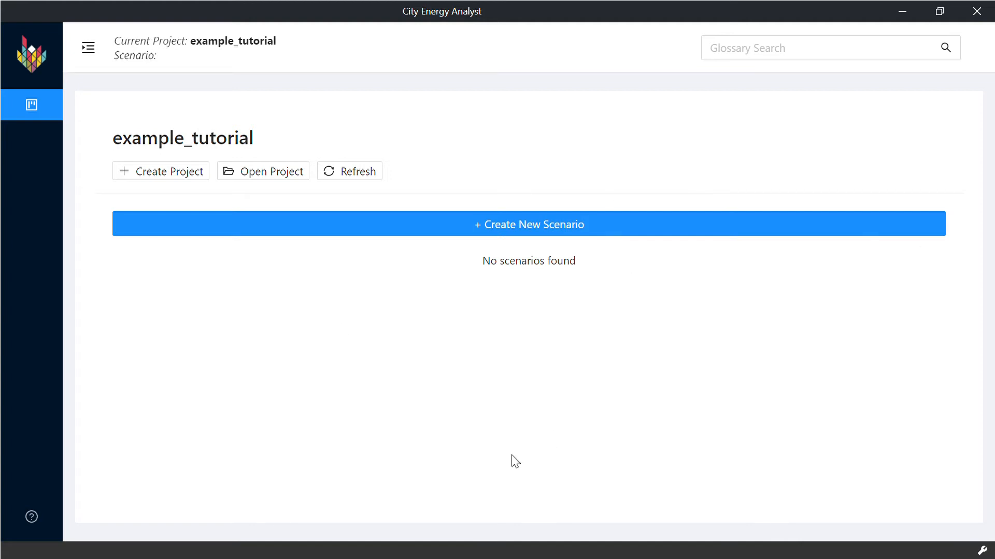
{"action": "mouse_move", "coordinate": [251, 399]}
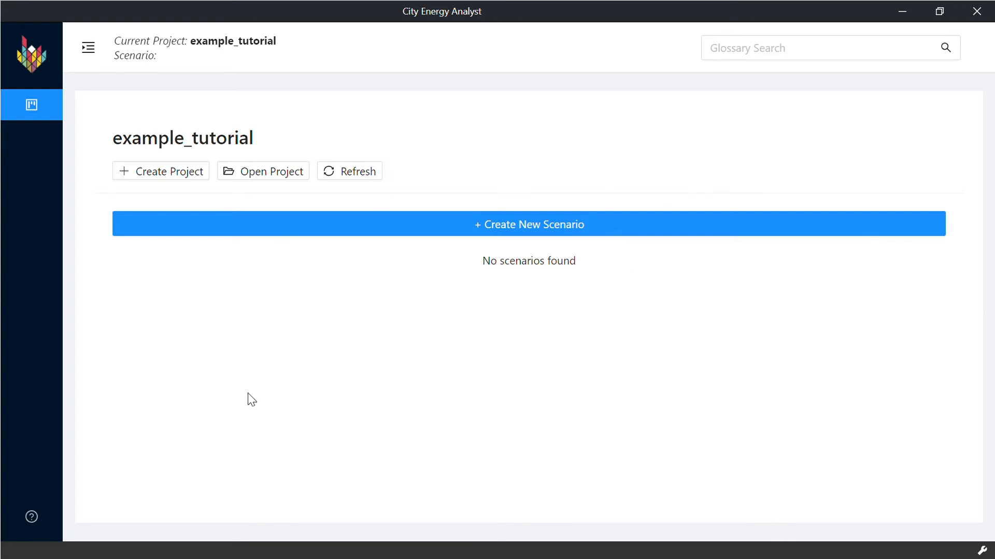
{"action": "mouse_move", "coordinate": [581, 238]}
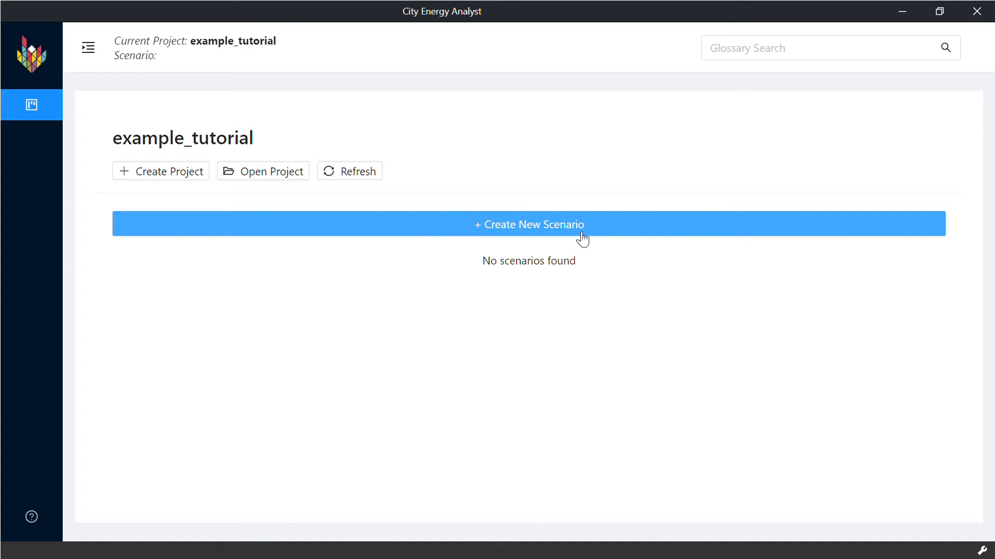
{"action": "mouse_move", "coordinate": [595, 227]}
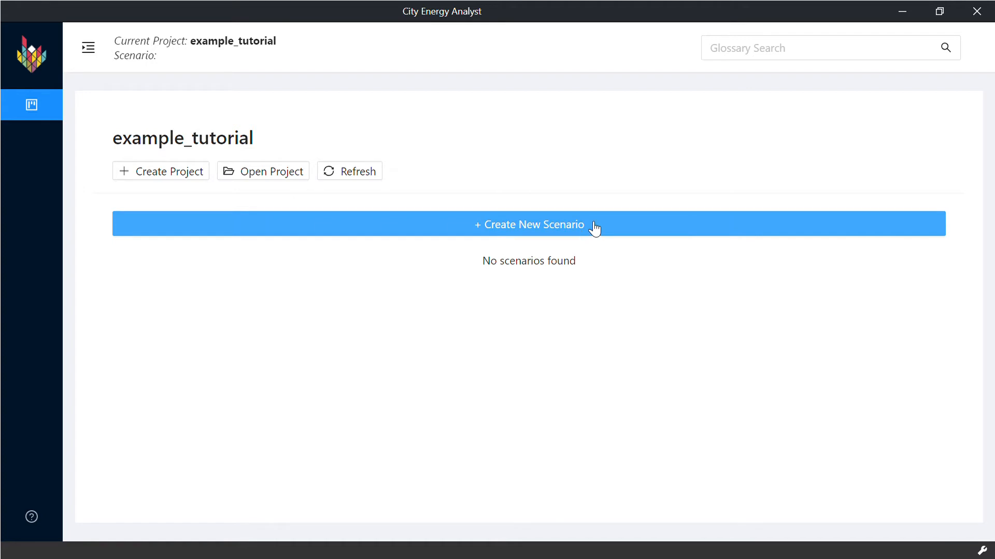
Step: Begin a new scenario using the SG standard database
{"action": "left_click", "coordinate": [528, 223]}
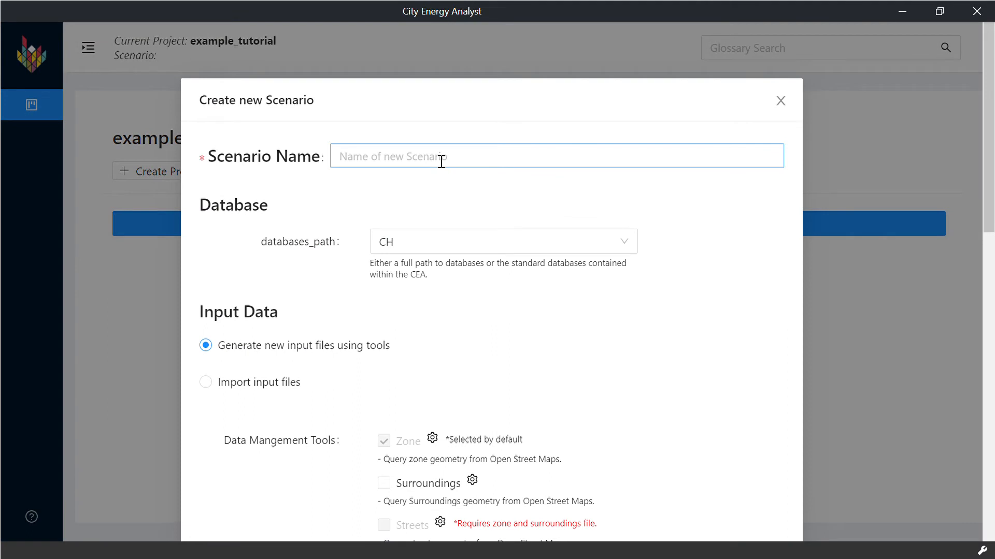
{"action": "scroll", "scroll_direction": "down", "scroll_amount": 3}
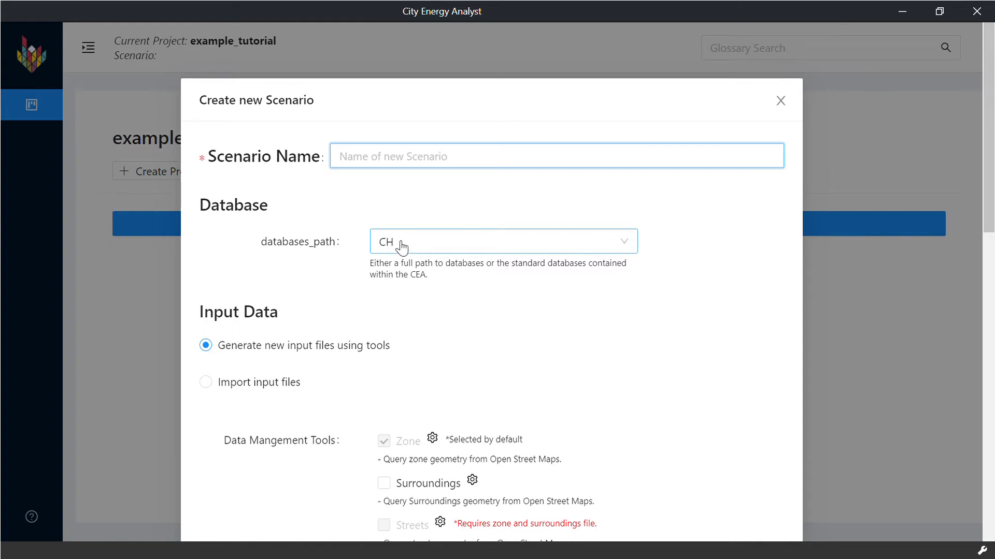
{"action": "left_click", "coordinate": [501, 241]}
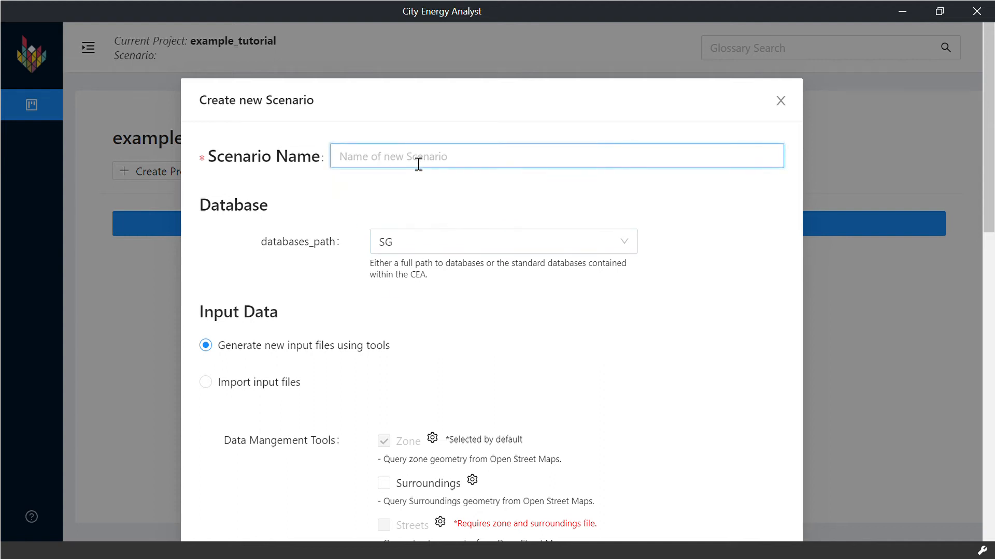
Step: Name the scenario example_singapore, keeping 'Generate new input files using tools'
{"action": "type", "text": "e"}
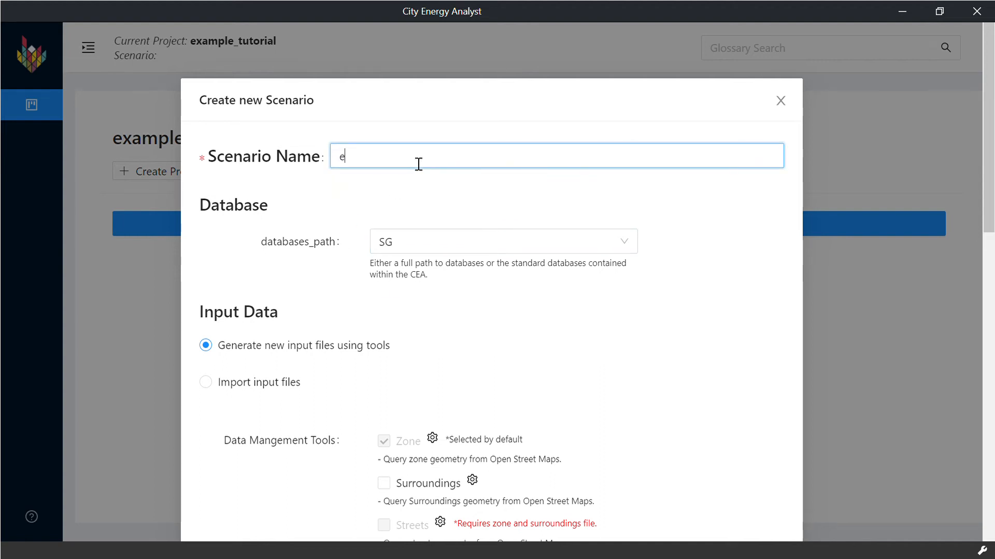
{"action": "type", "text": "xample_singapore"}
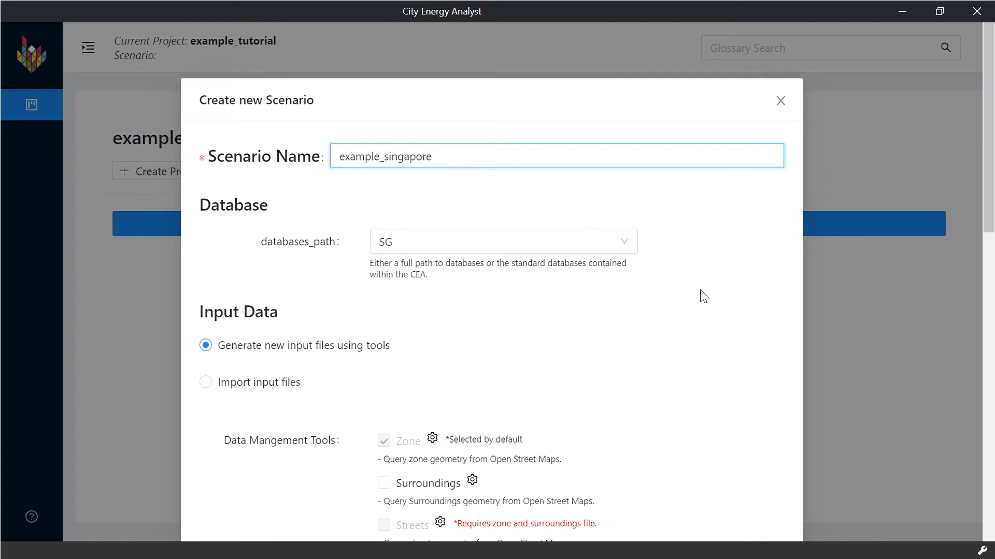
{"action": "scroll", "scroll_direction": "down", "scroll_amount": 3}
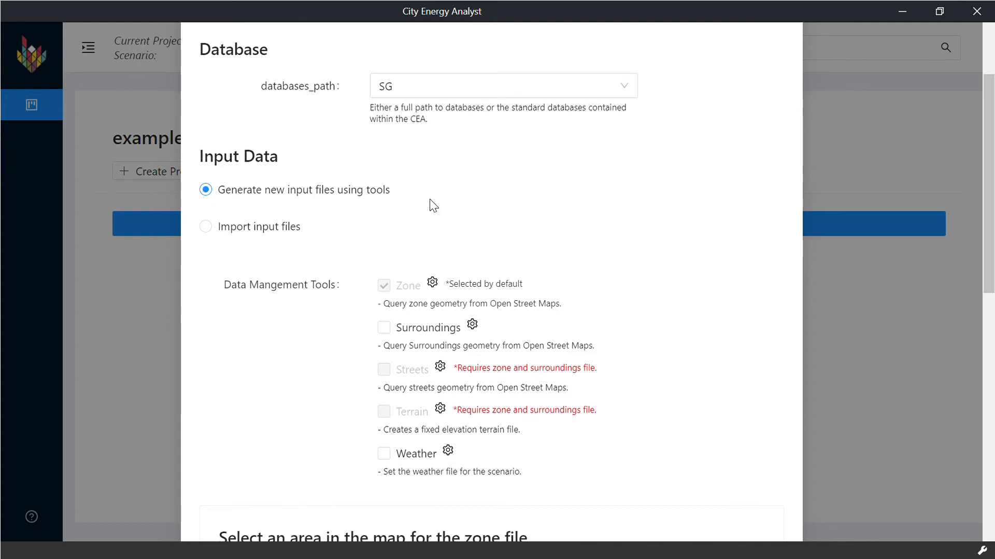
{"action": "mouse_move", "coordinate": [408, 202]}
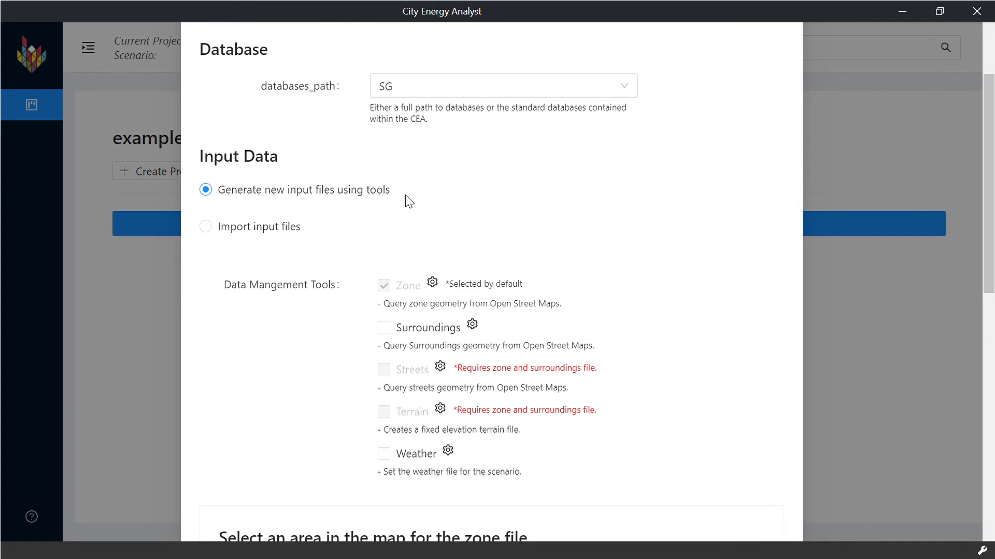
{"action": "mouse_move", "coordinate": [480, 247]}
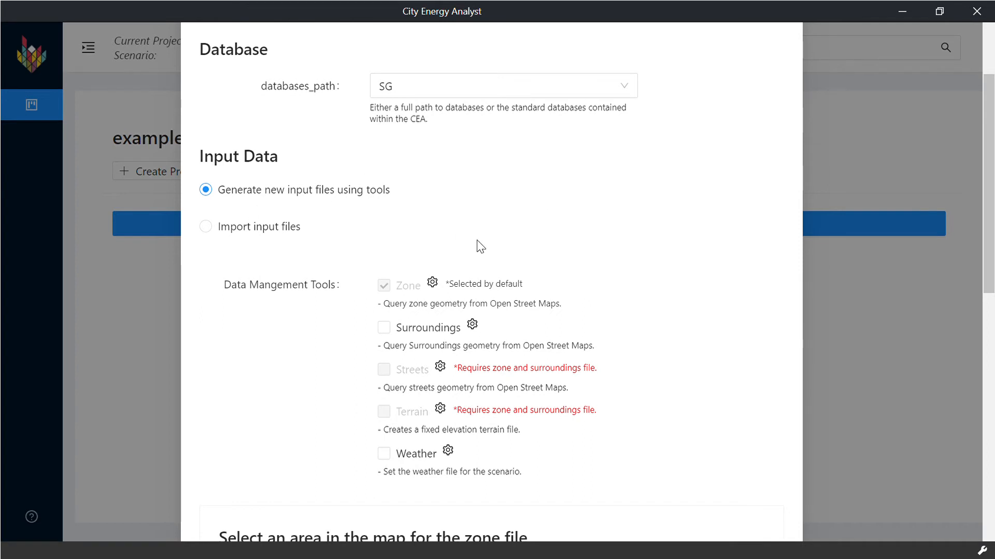
{"action": "scroll", "scroll_direction": "down", "scroll_amount": 3}
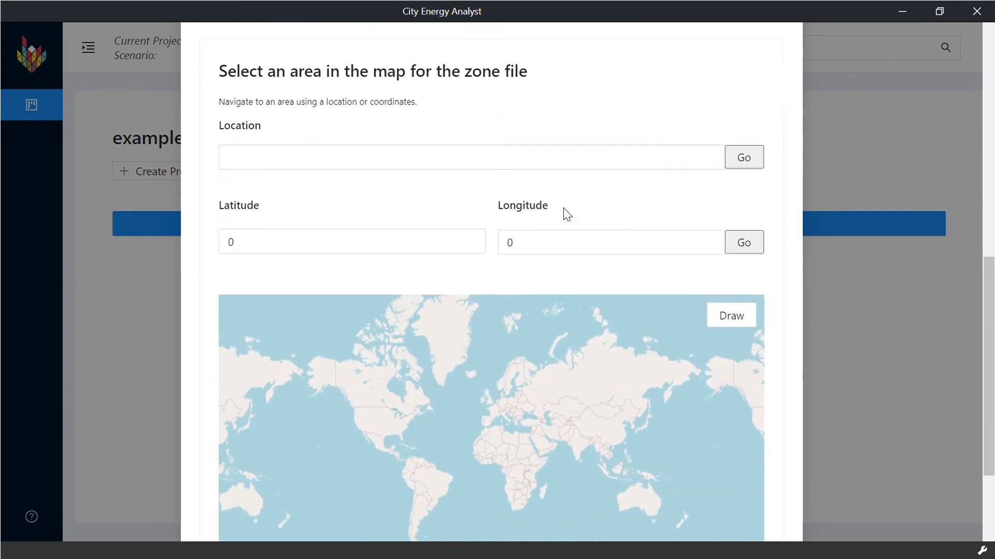
Step: Locate Singapore on the zone map and bring Holland Village into view
{"action": "left_click", "coordinate": [471, 156]}
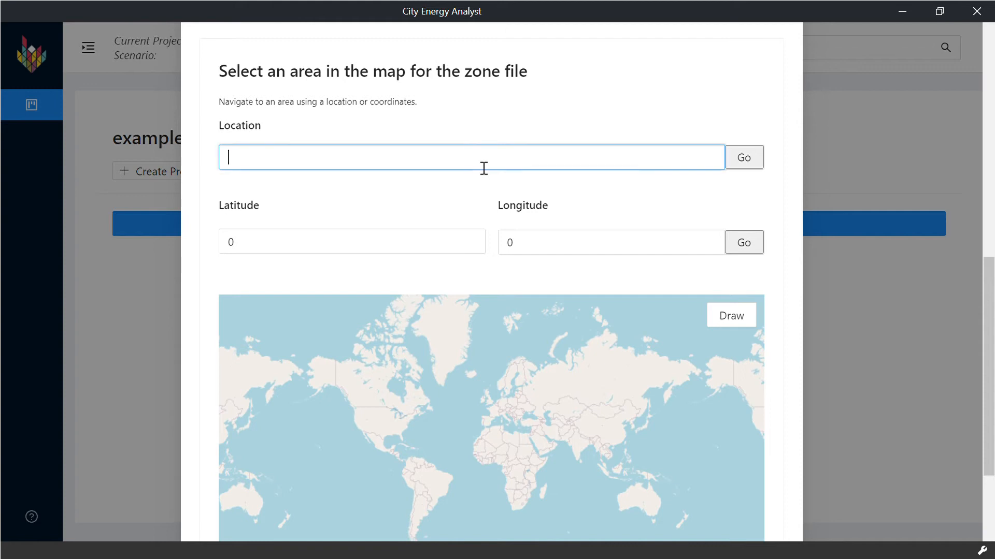
{"action": "mouse_move", "coordinate": [644, 126]}
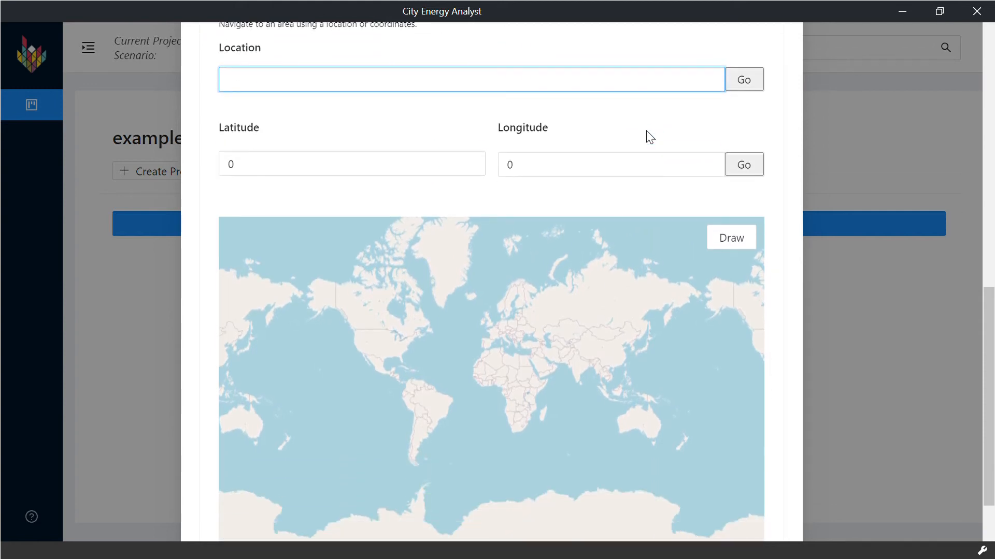
{"action": "type", "text": "singapore"}
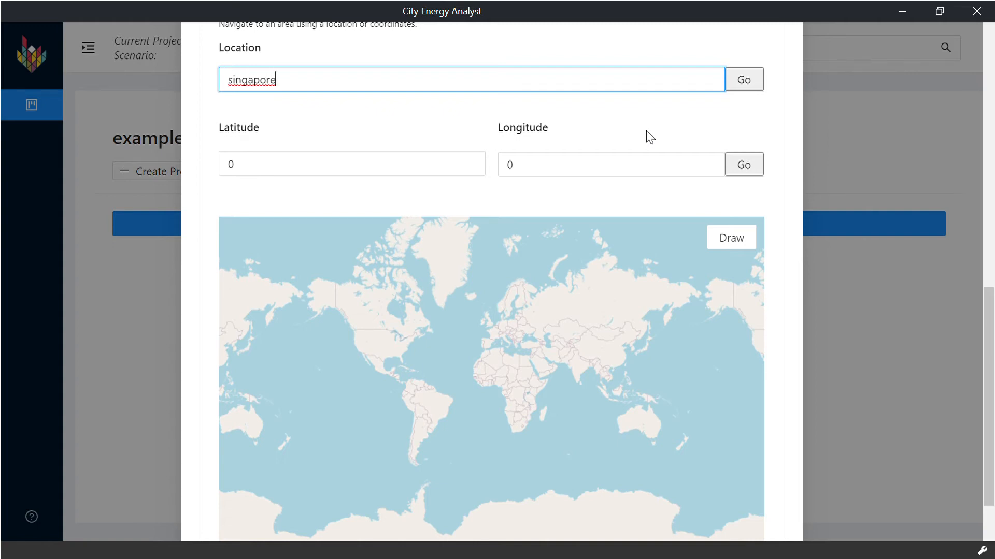
{"action": "left_click", "coordinate": [743, 79]}
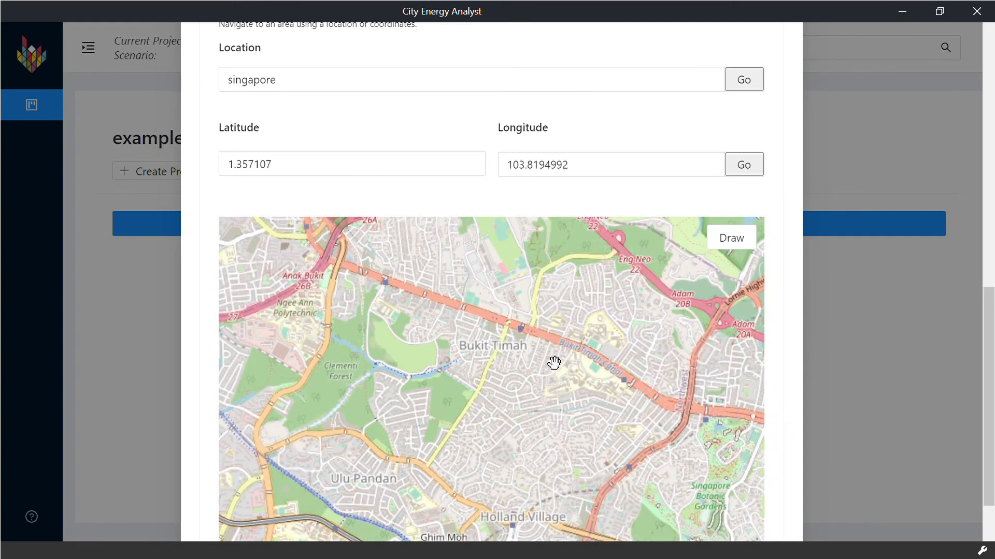
{"action": "left_click_drag", "start_coordinate": [553, 363], "coordinate": [468, 335]}
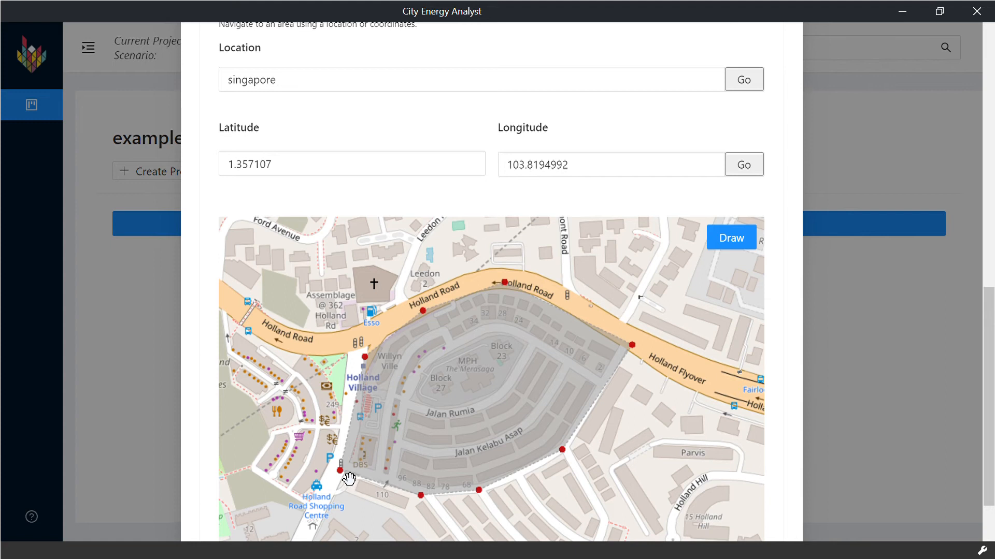
Step: Finish the 0.10 km² zone polygon around the Holland Village estate and confirm its edited shape
{"action": "left_click", "coordinate": [343, 471]}
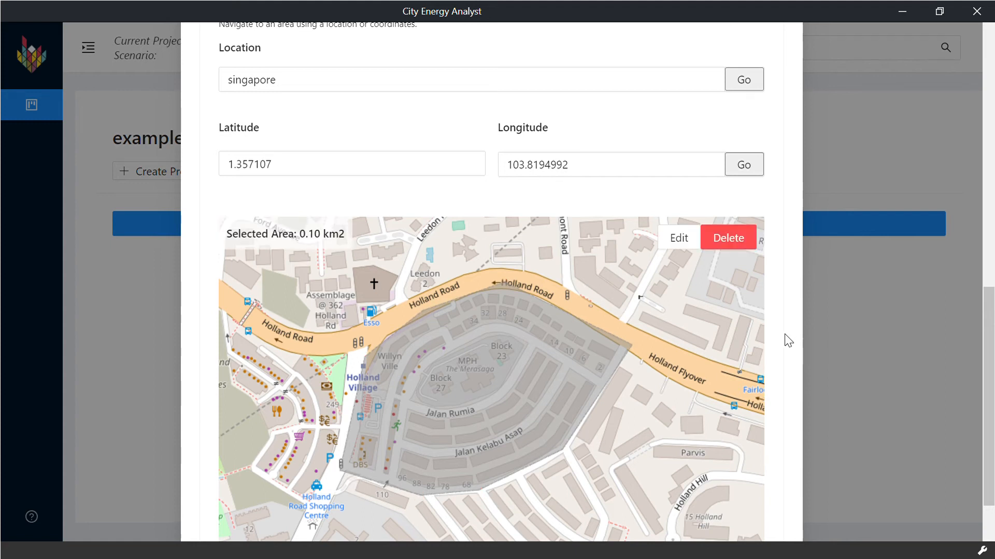
{"action": "mouse_move", "coordinate": [484, 438]}
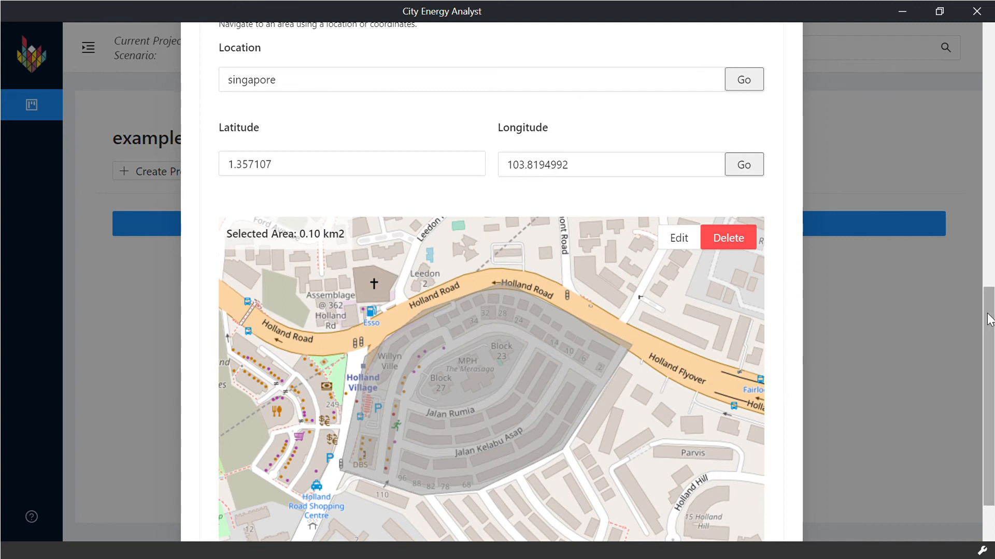
{"action": "scroll", "scroll_direction": "down", "scroll_amount": 3}
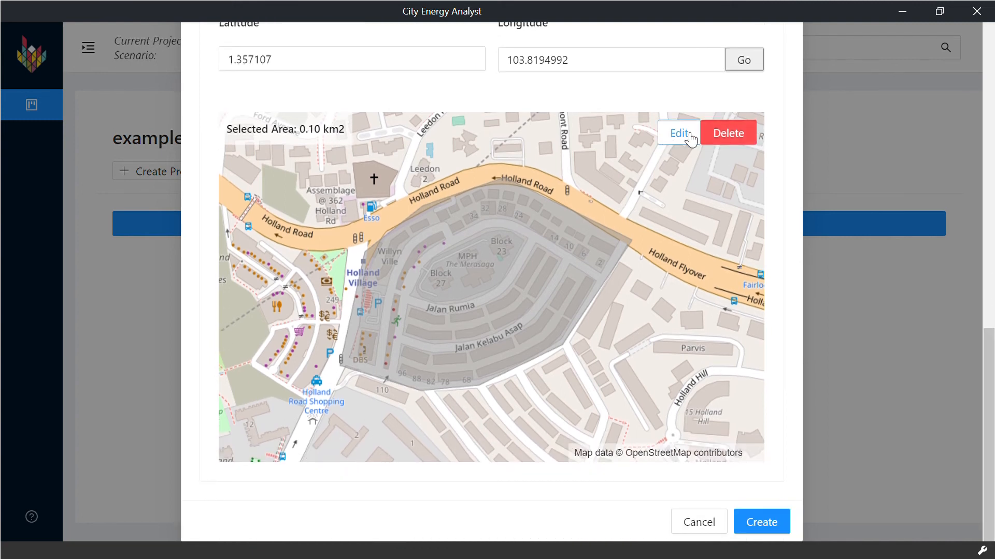
{"action": "left_click", "coordinate": [678, 133]}
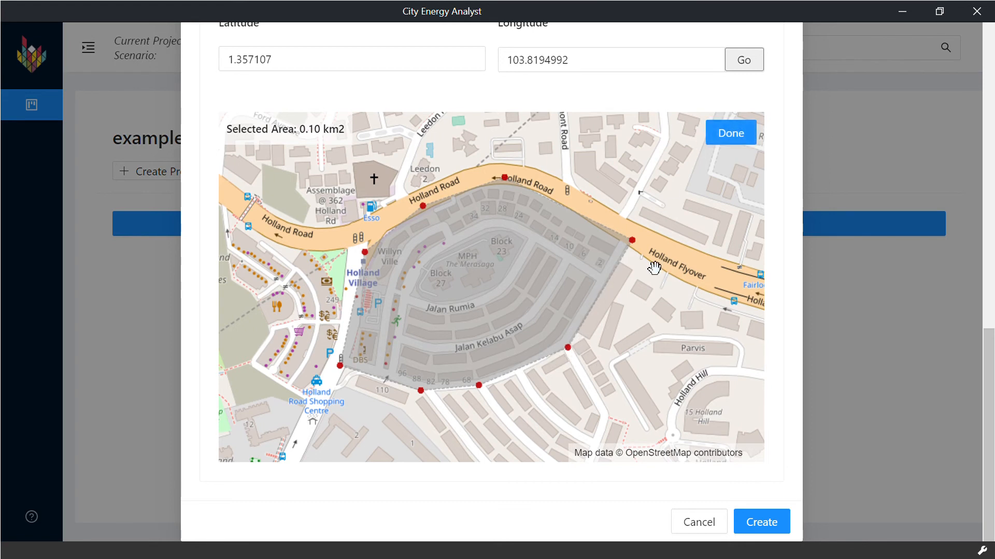
{"action": "left_click", "coordinate": [731, 133]}
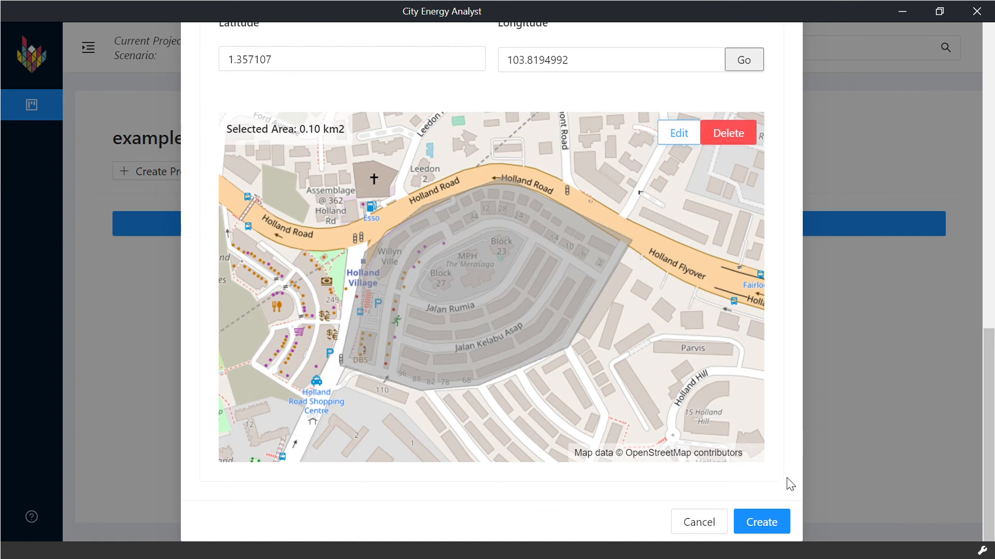
Step: Create the example_singapore scenario and show its Holland Village zone buildings in 3D
{"action": "left_click", "coordinate": [759, 521]}
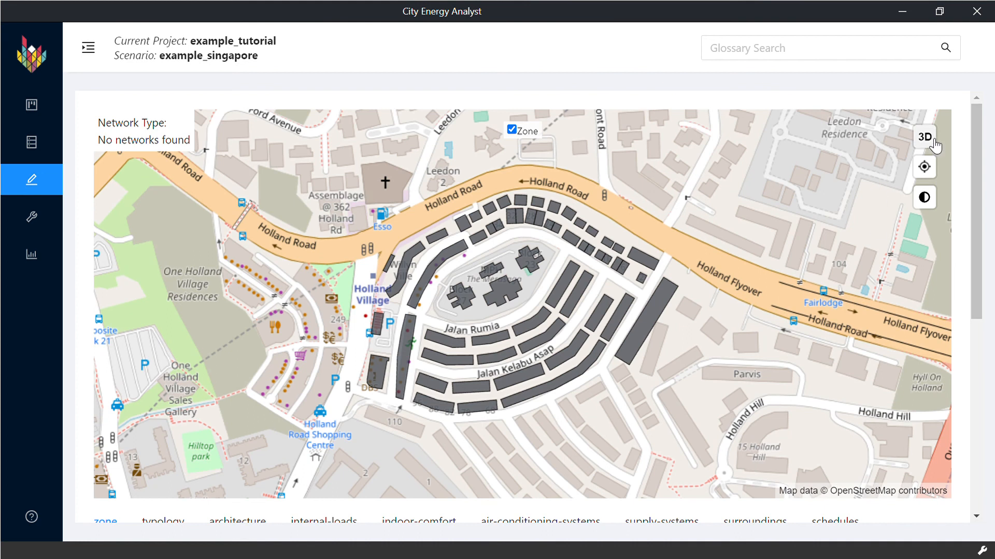
{"action": "left_click", "coordinate": [923, 137]}
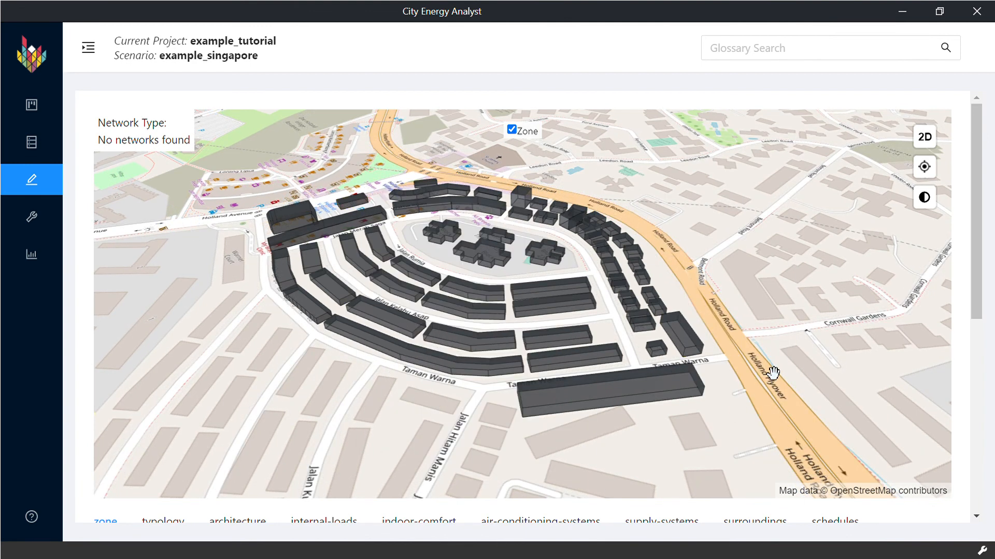
{"action": "mouse_move", "coordinate": [961, 307]}
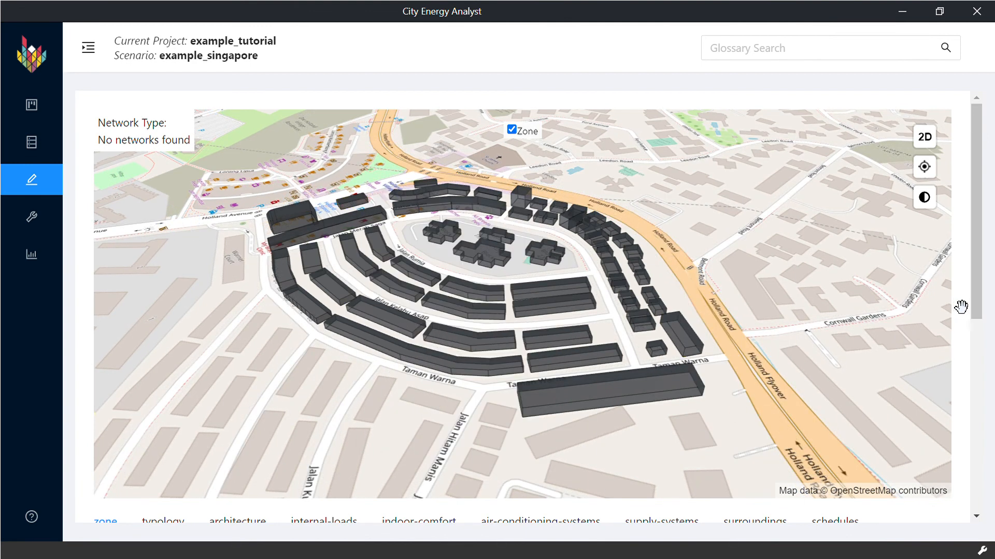